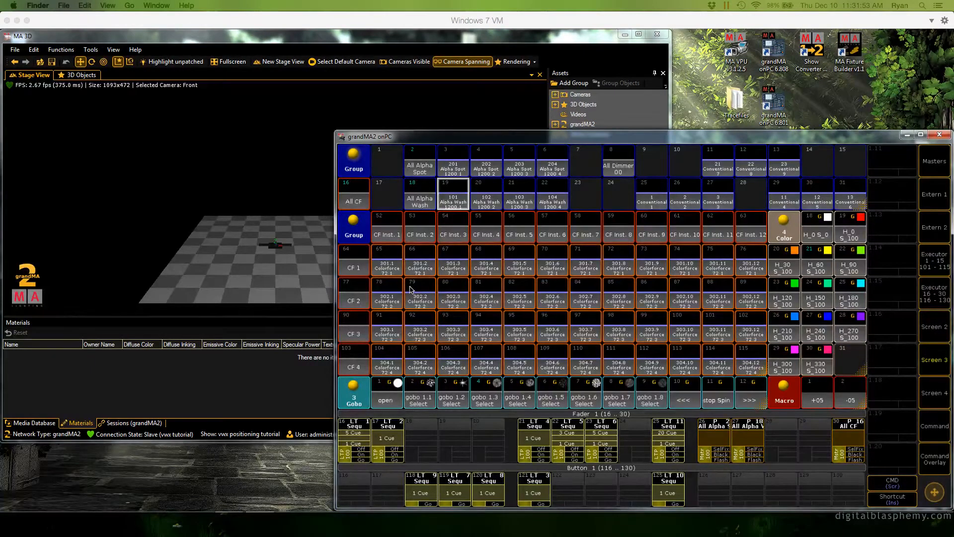
pyautogui.moveTo(543, 286)
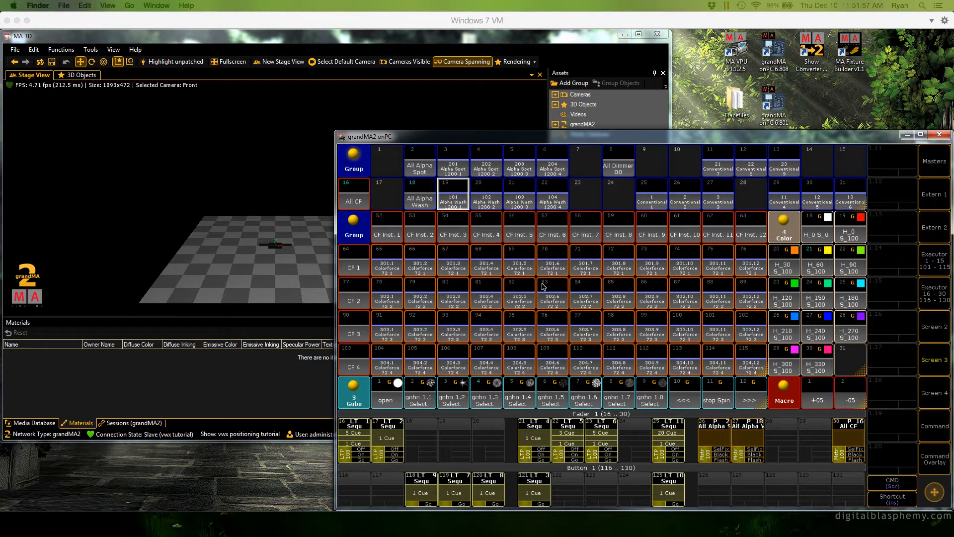
pyautogui.moveTo(309, 246)
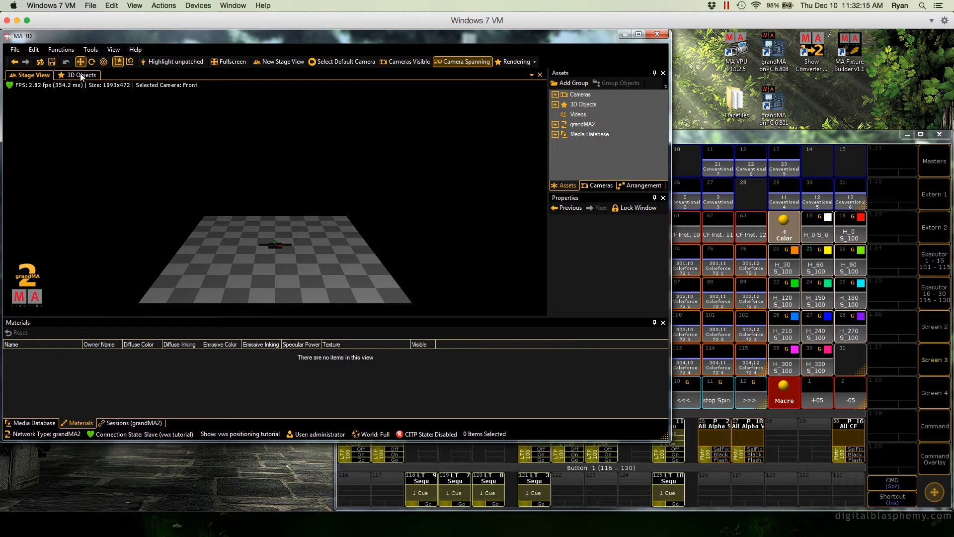
# - Show the 3D Objects list, where all fixtures still sit at zero position and rotation
pyautogui.click(79, 75)
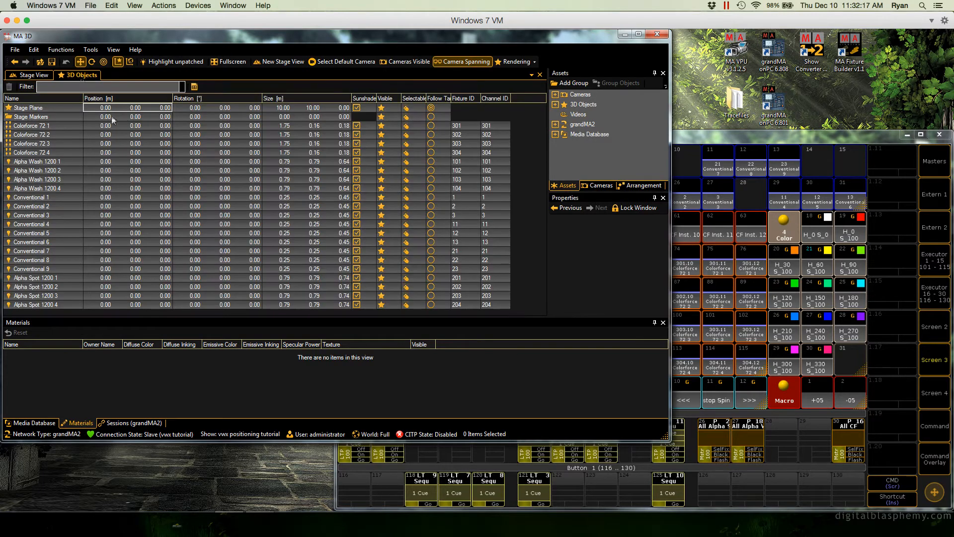
pyautogui.moveTo(192, 262)
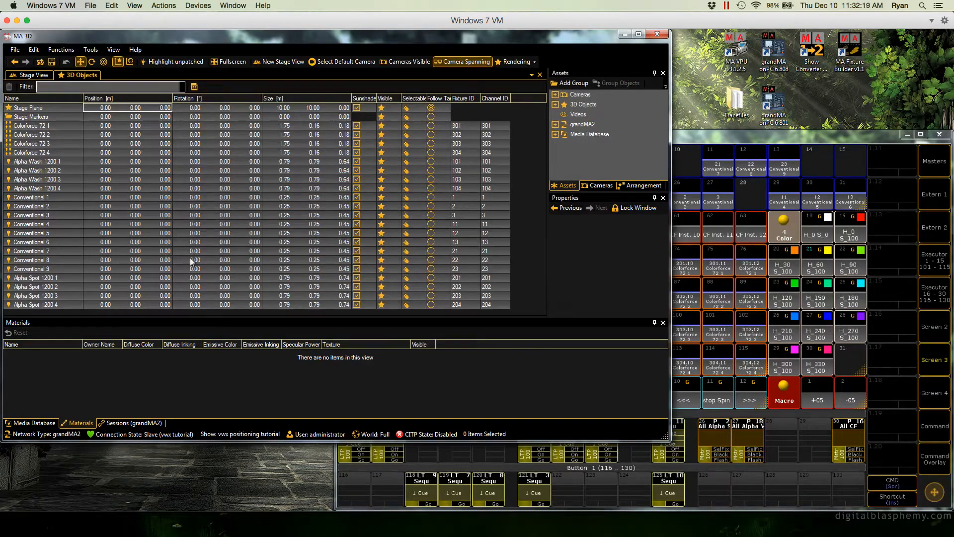
pyautogui.moveTo(120, 170)
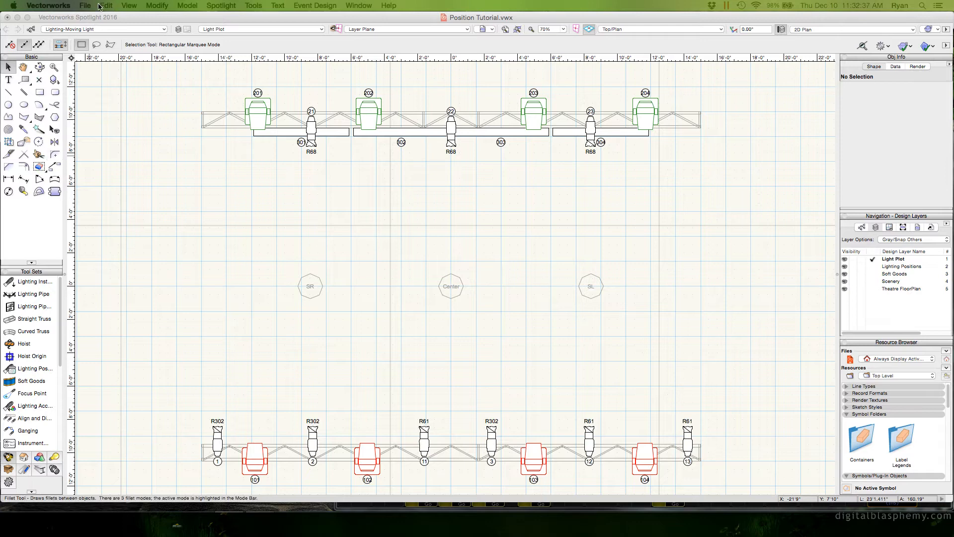
# - Start the Export MA Fixtures command from the File menu for the light plot
pyautogui.click(84, 6)
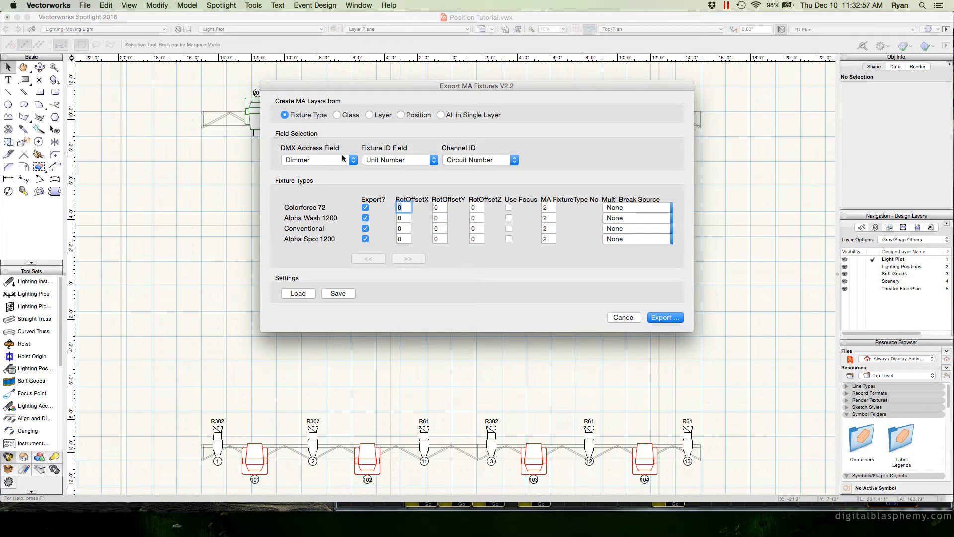
# - Set DMX, Fixture ID and Channel ID to None, enable Use Focus for Colorforce 72 and Conventional, and export
pyautogui.click(314, 159)
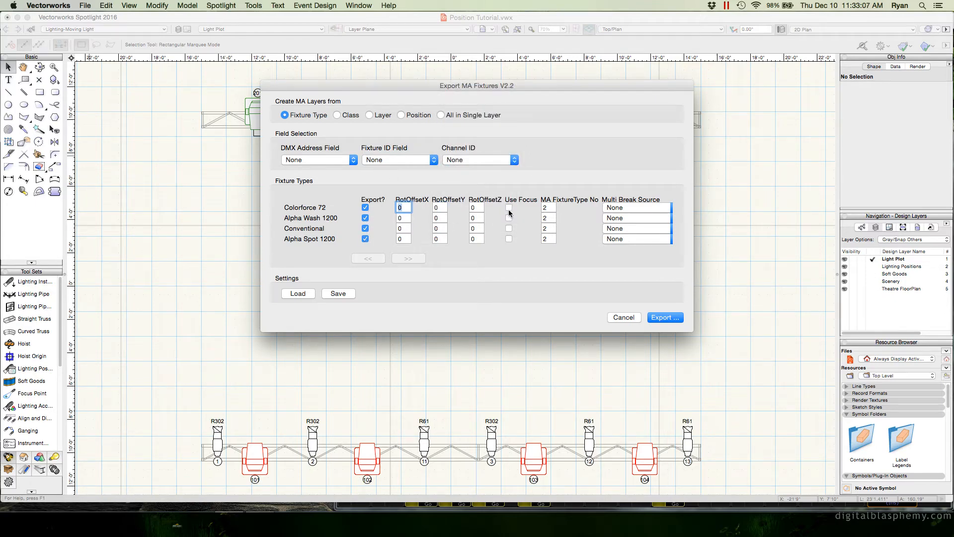
pyautogui.click(510, 217)
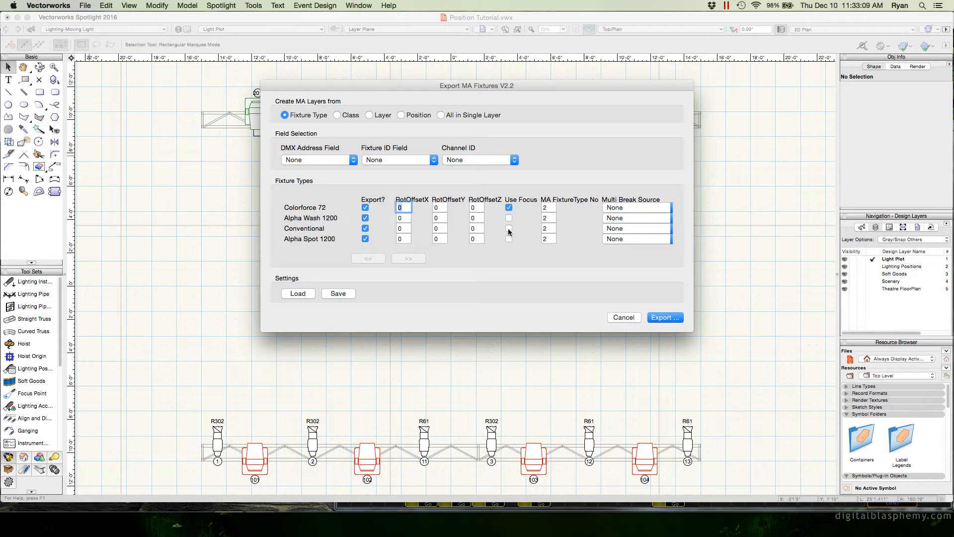
pyautogui.click(509, 229)
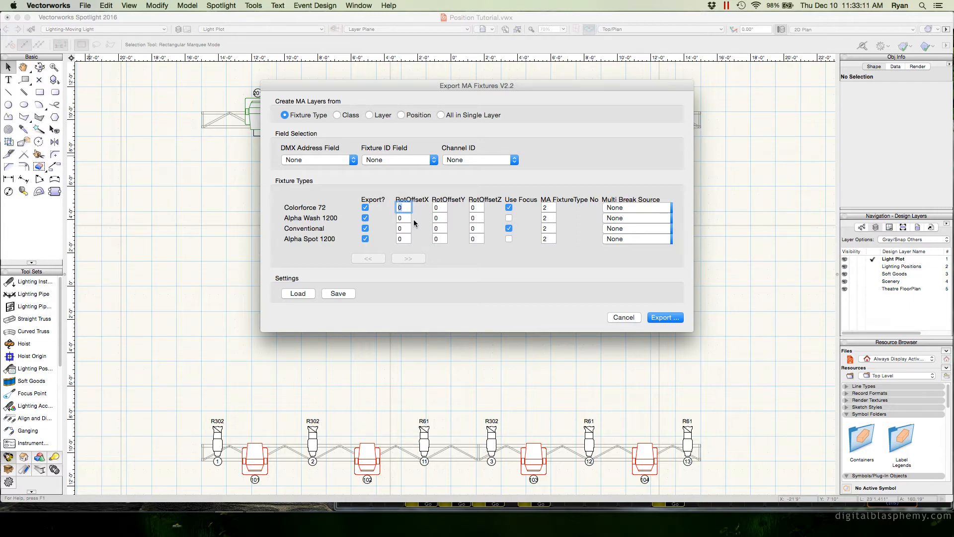
pyautogui.moveTo(498, 204)
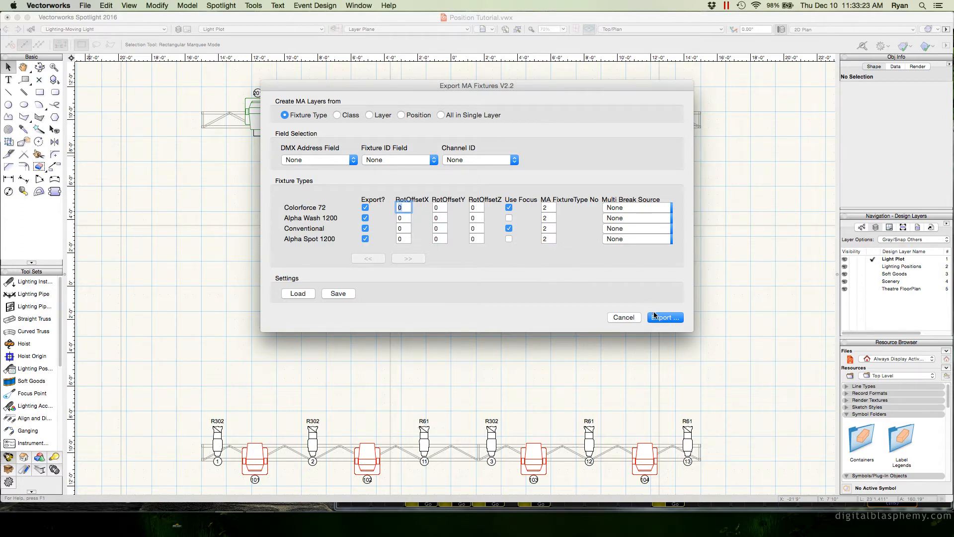
pyautogui.click(665, 318)
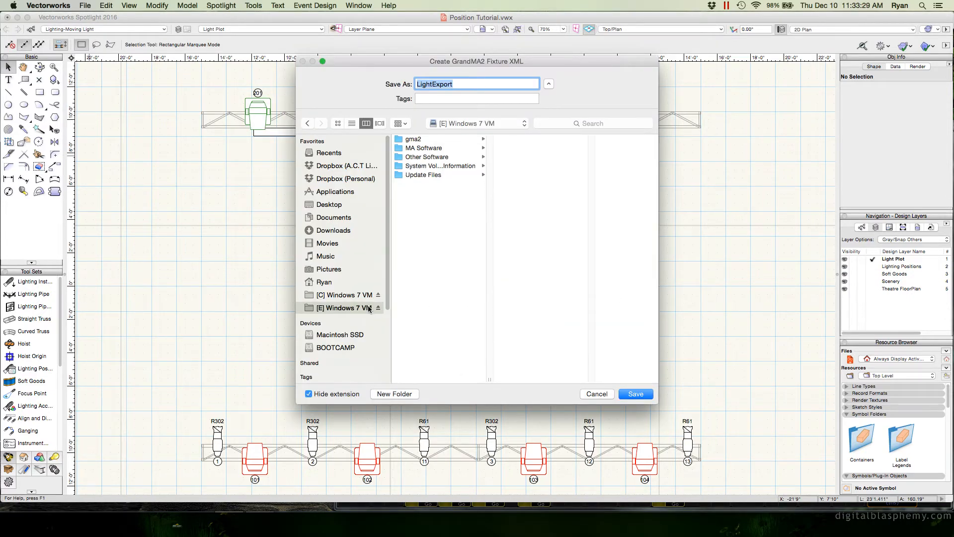
# - Save the export XML as 'newpos' in the gma2 importexport folder
pyautogui.click(414, 139)
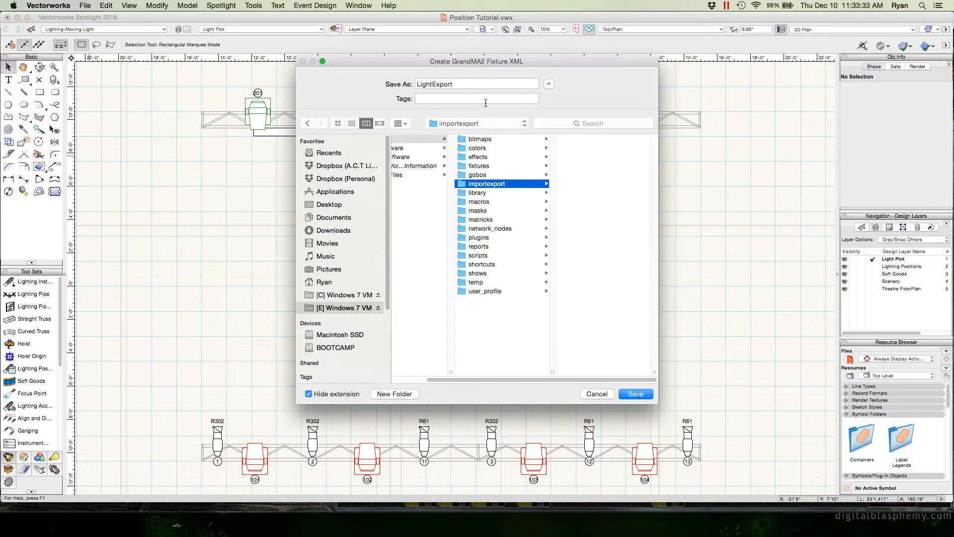
pyautogui.click(476, 84)
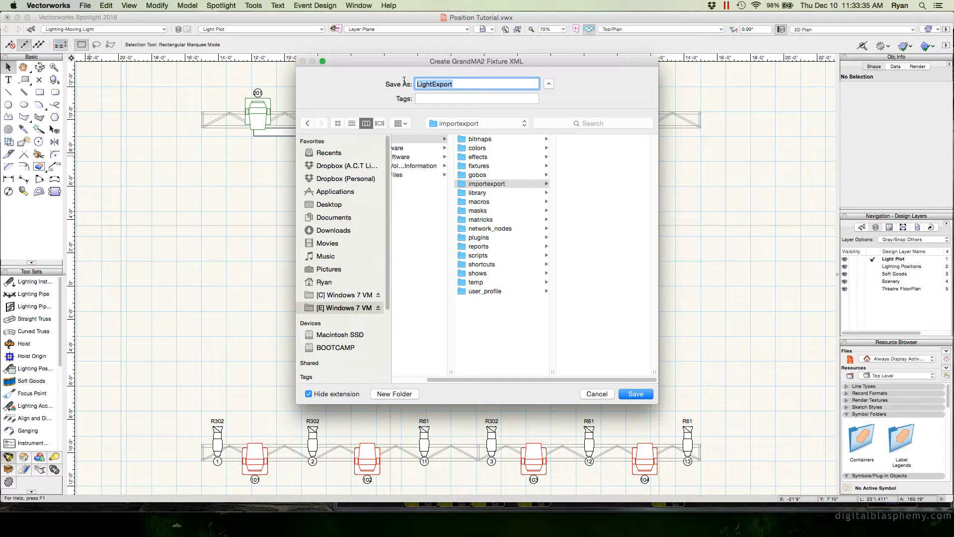
pyautogui.write('newpos')
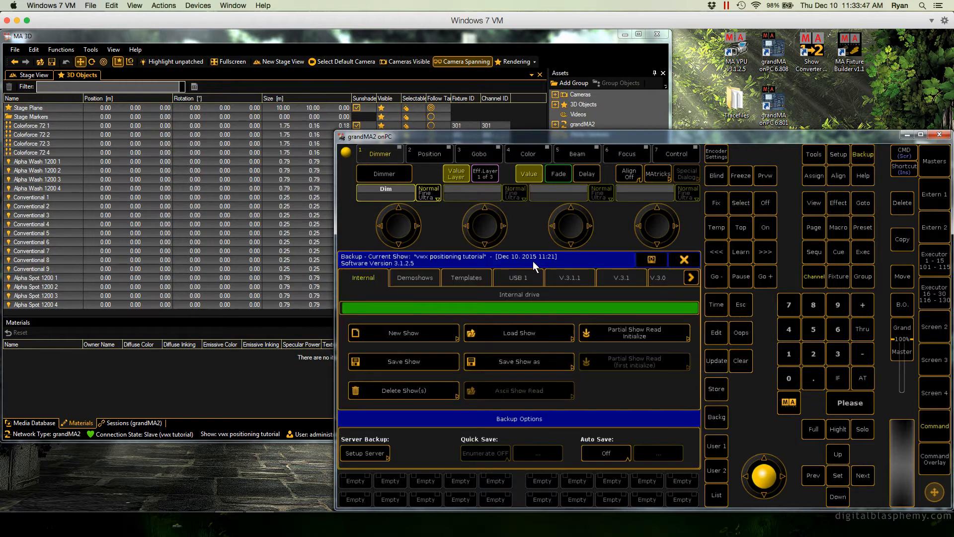
# - Create a new empty show, confirm its fixture patch is empty, and return to Backup
pyautogui.click(403, 333)
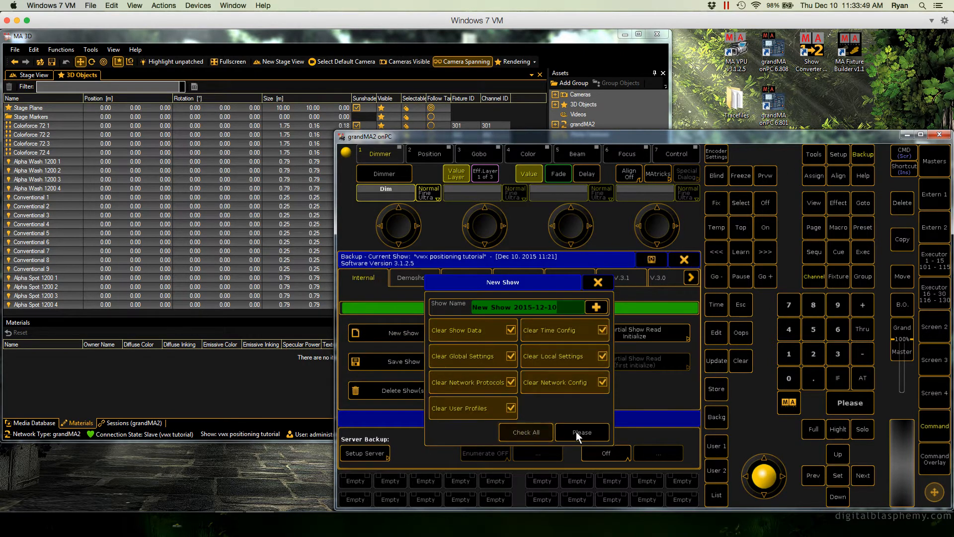
pyautogui.click(580, 433)
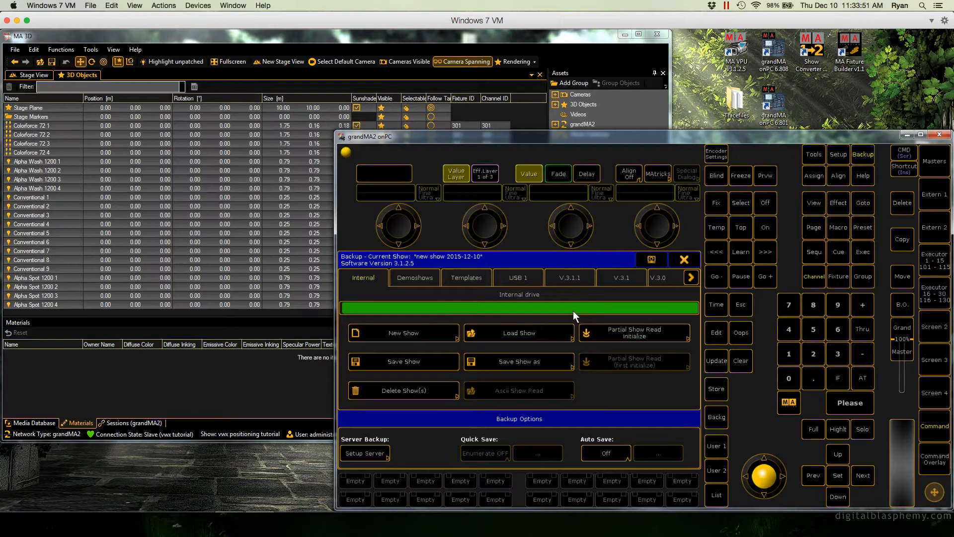
pyautogui.click(837, 155)
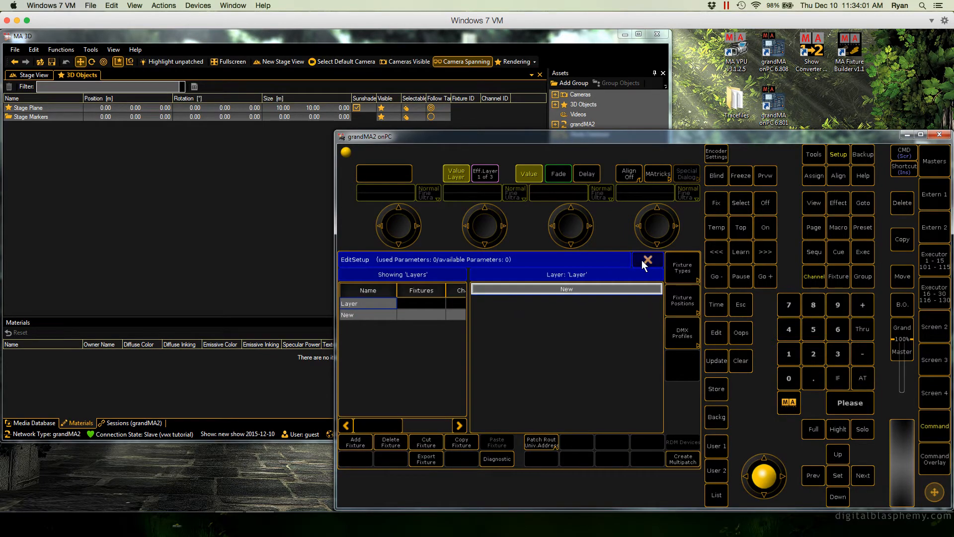
pyautogui.click(648, 259)
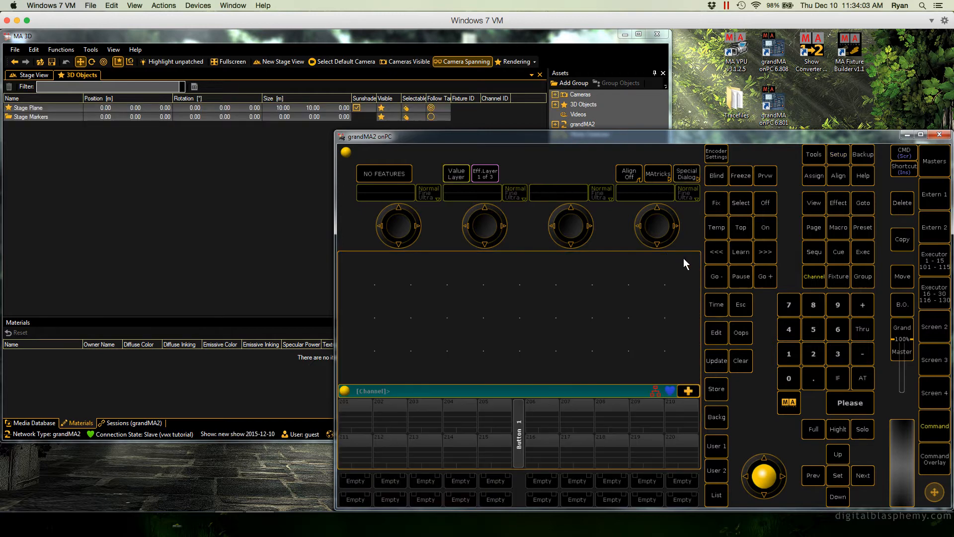
pyautogui.moveTo(864, 176)
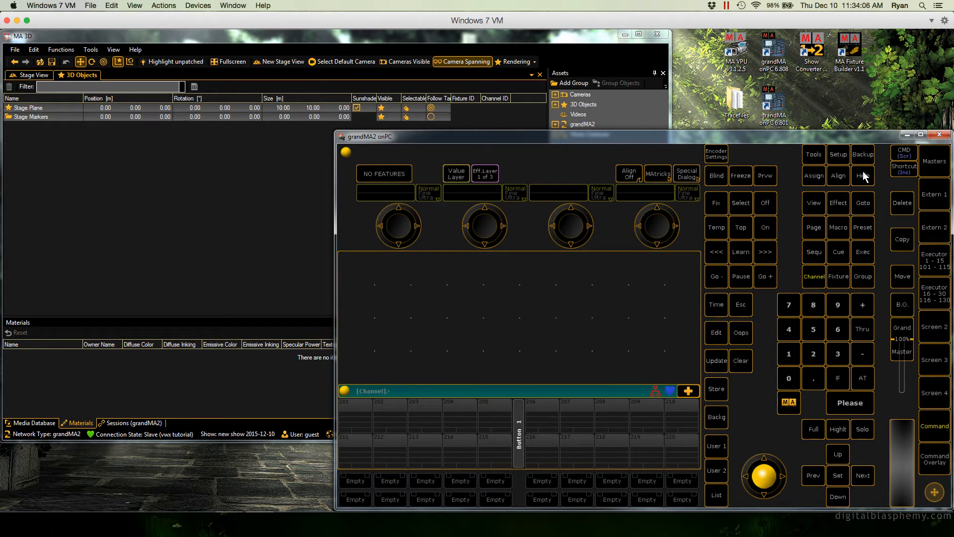
pyautogui.click(863, 154)
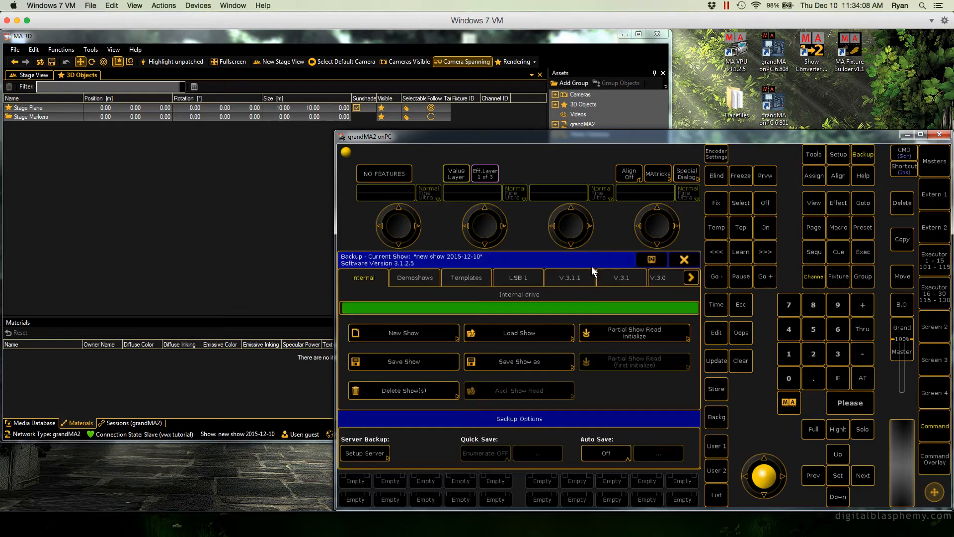
# - Select the USB drive and import the 'newpos' layer file via EditSetup so fixtures appear in MA 3D
pyautogui.click(684, 259)
pyautogui.write('import "')
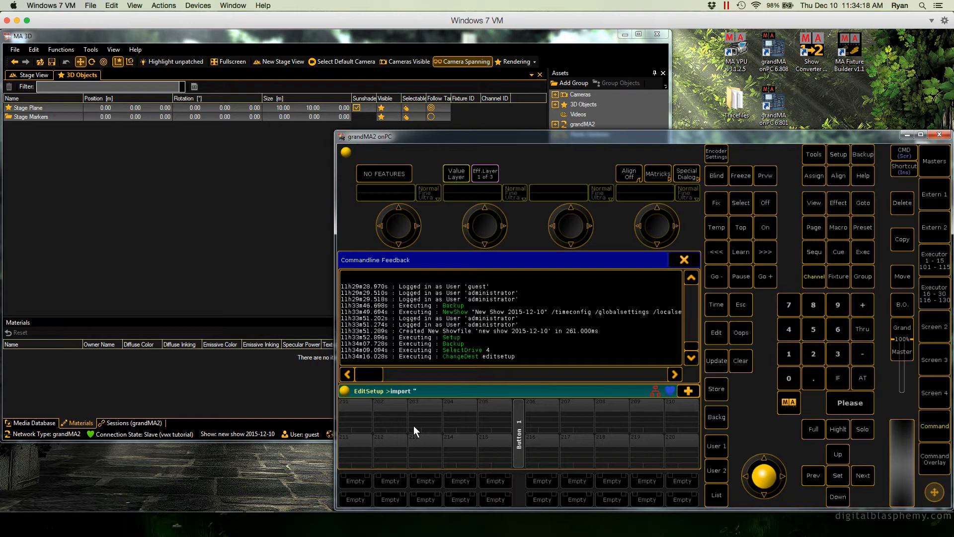
pyautogui.write('newpos')
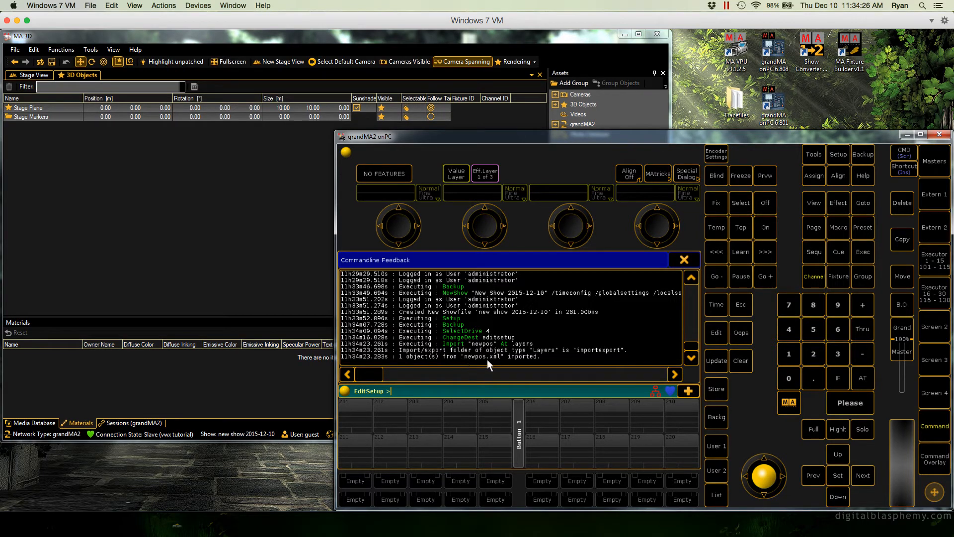
pyautogui.write('cd')
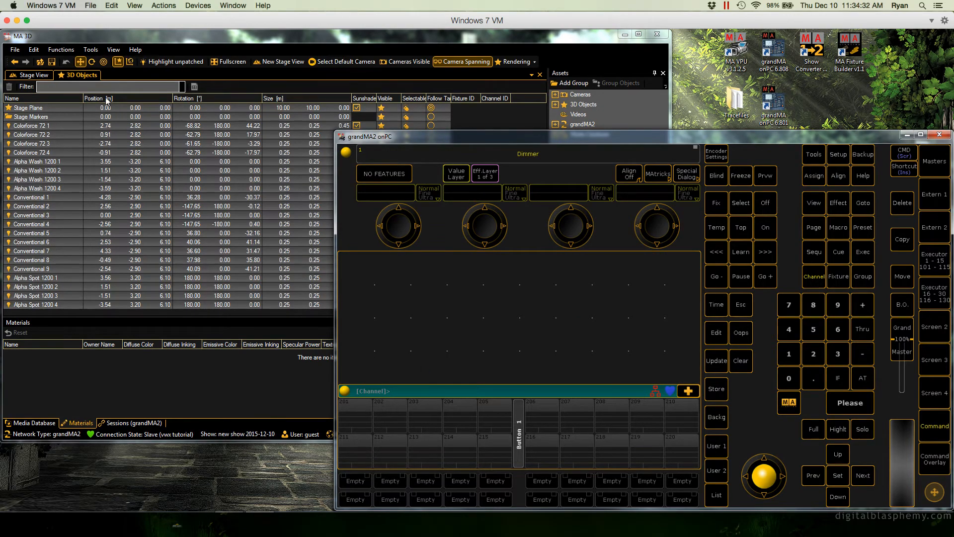
pyautogui.moveTo(145, 107)
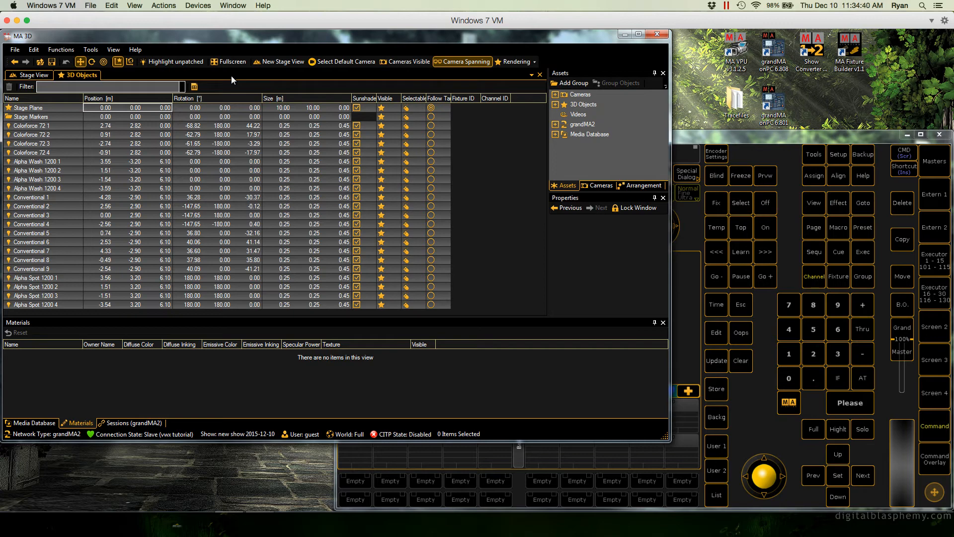
# - Sort the MA 3D object list by name and copy all 23 objects' position and rotation data
pyautogui.click(108, 86)
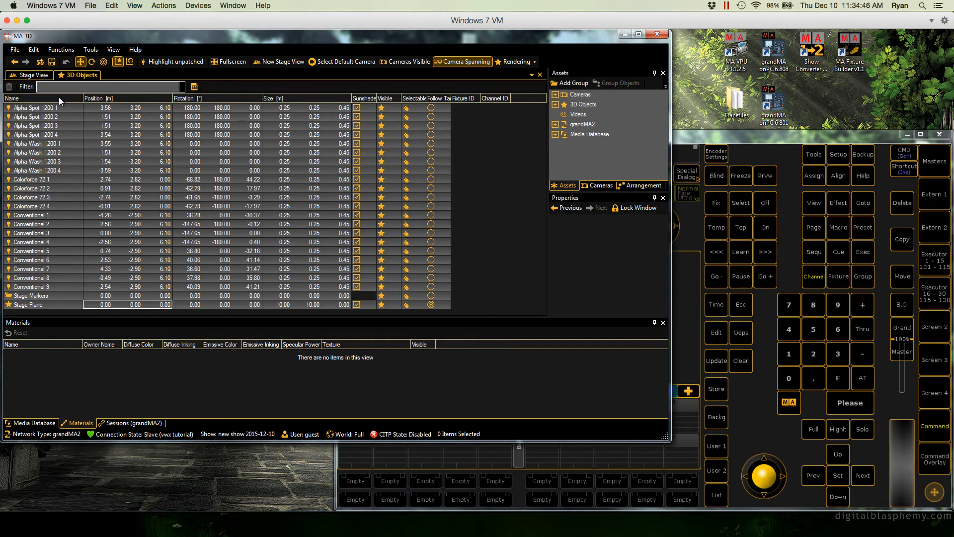
pyautogui.click(37, 107)
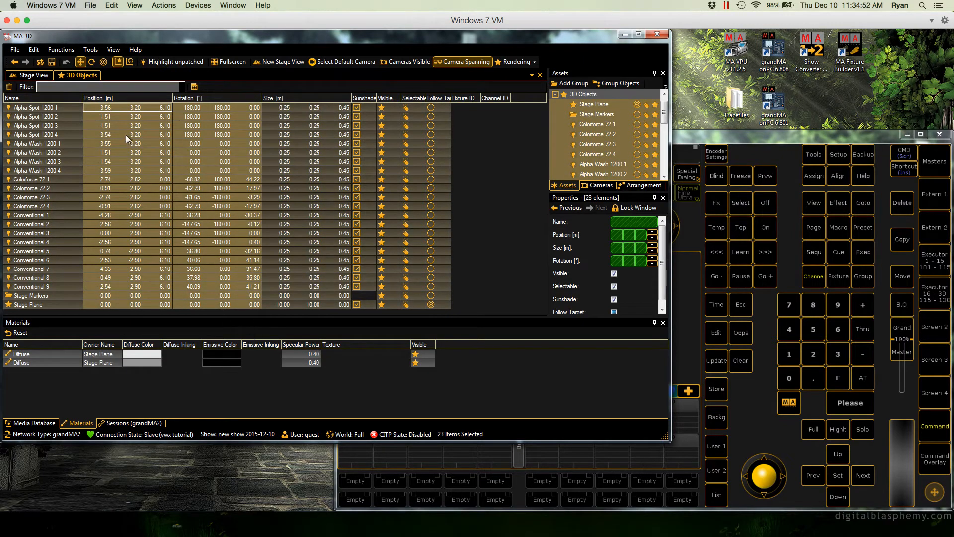
pyautogui.moveTo(32, 312)
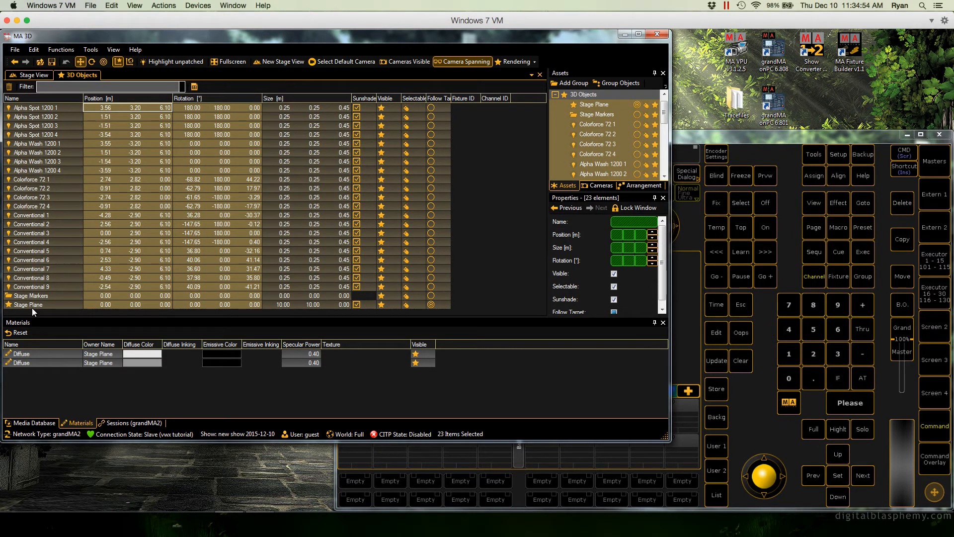
pyautogui.moveTo(154, 172)
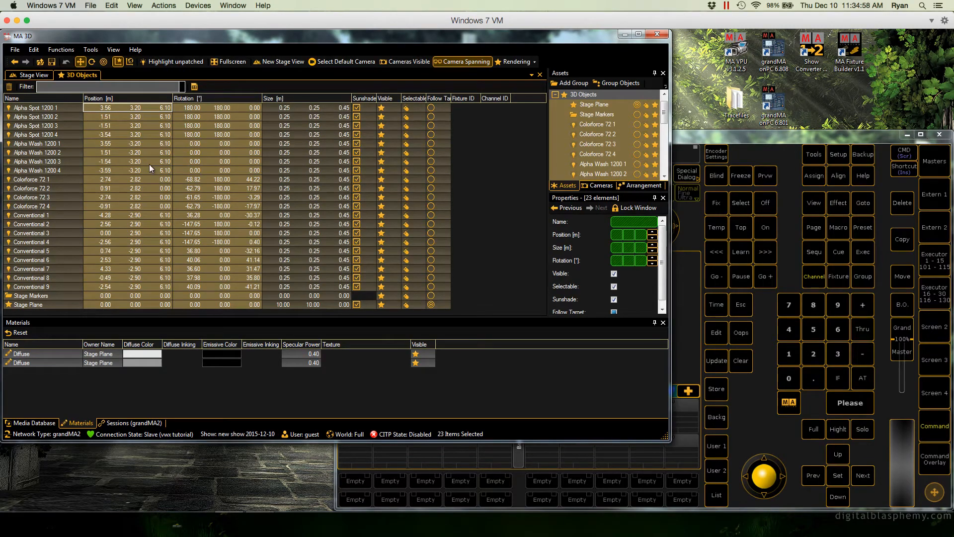
pyautogui.rightClick(149, 169)
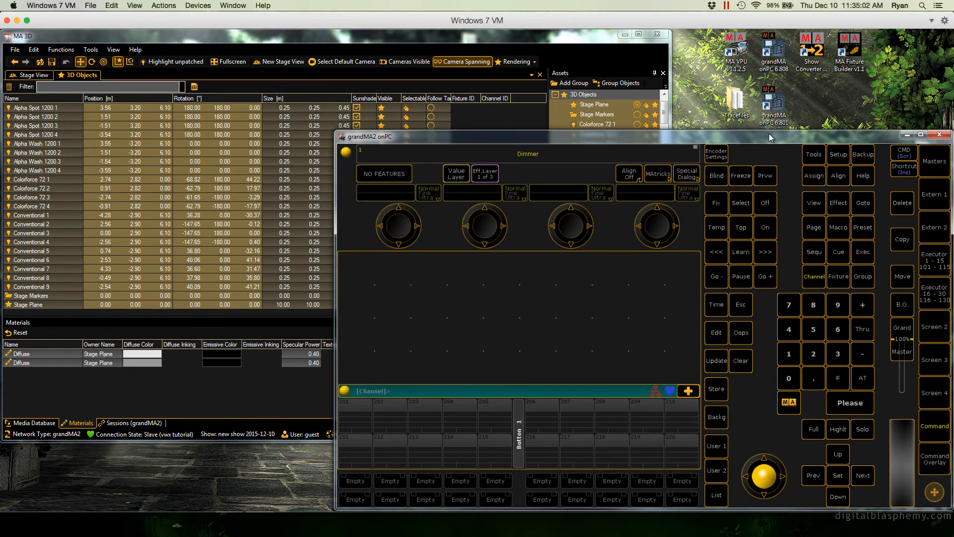
# - Load 'vwx positioning tutorial.show.gz' from the internal drive, discarding the temporary show
pyautogui.click(863, 154)
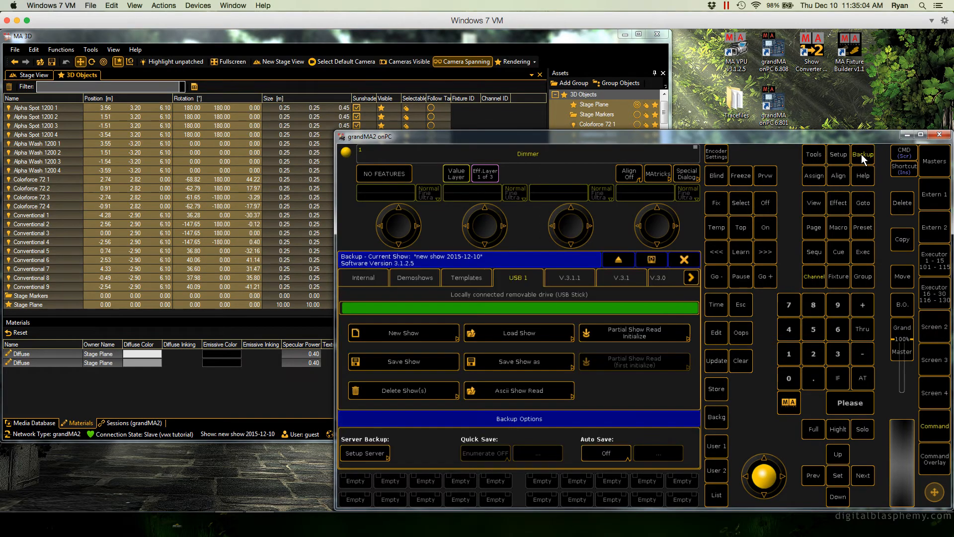
pyautogui.click(363, 278)
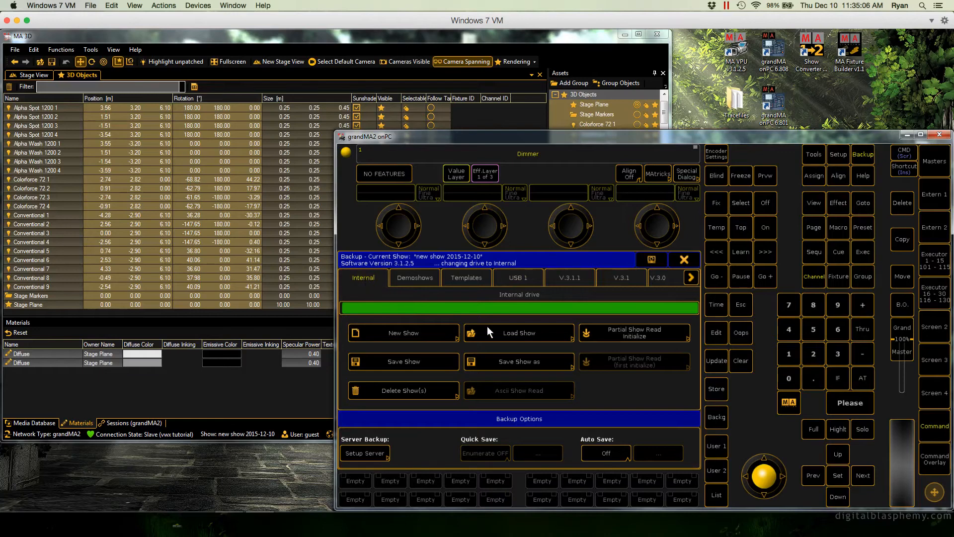
pyautogui.click(519, 333)
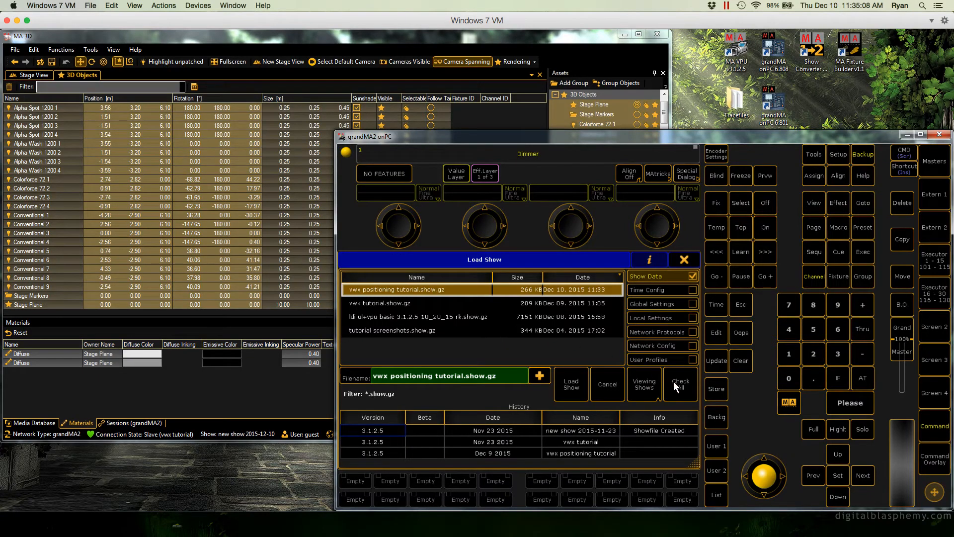
pyautogui.click(570, 384)
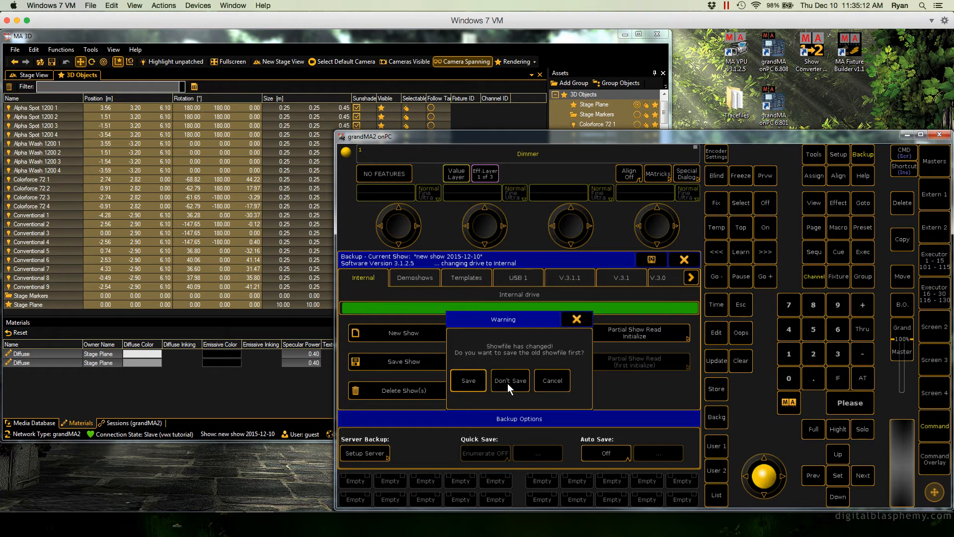
pyautogui.click(509, 380)
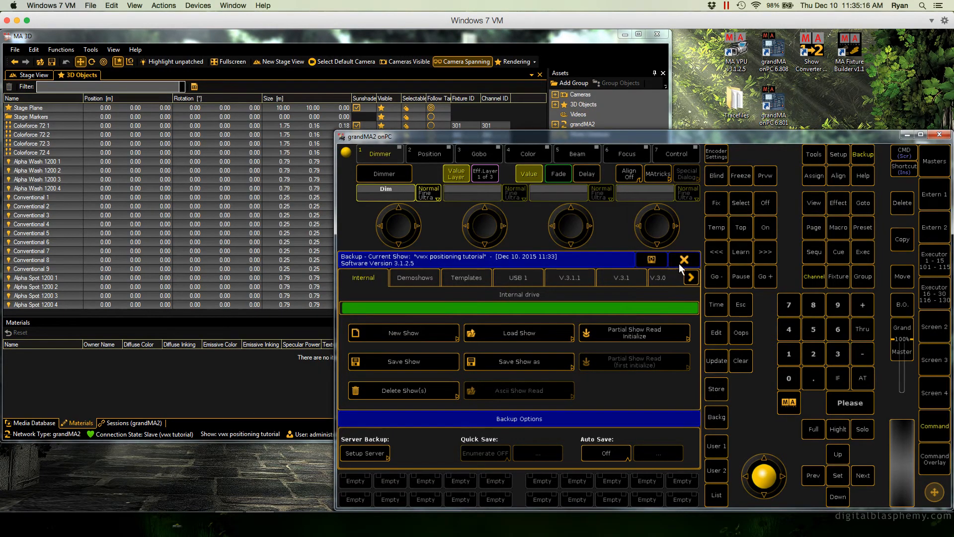
pyautogui.click(684, 260)
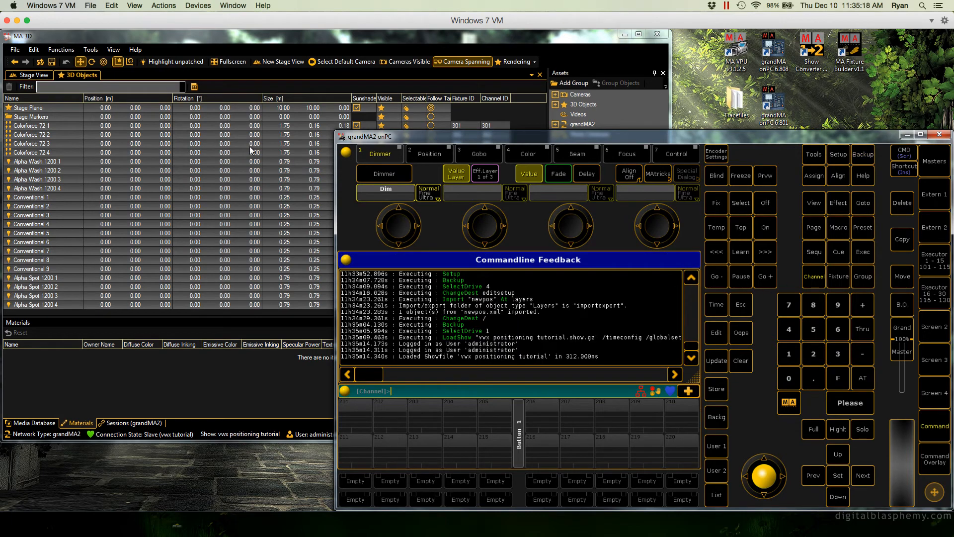
pyautogui.moveTo(186, 242)
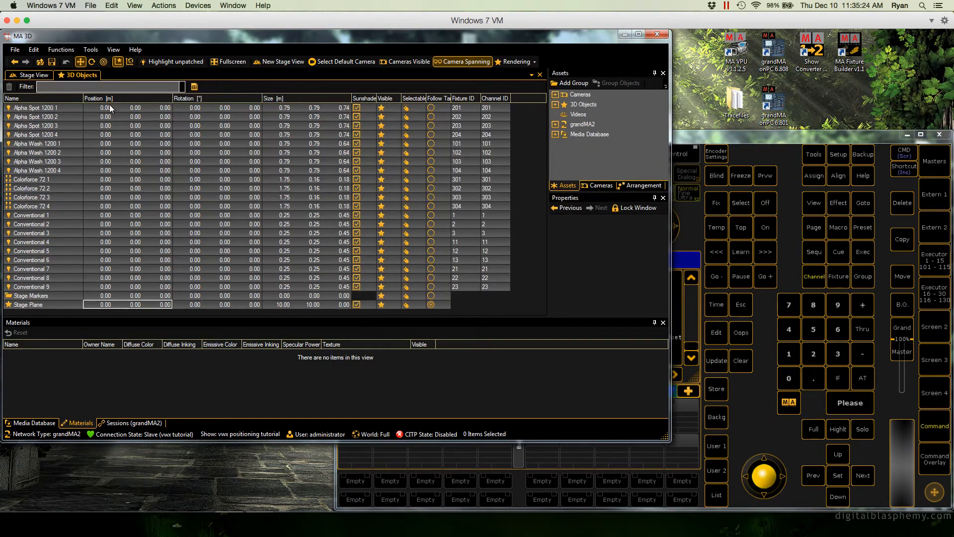
# - Select all 23 objects of the reloaded show and bring up Paste for the copied values
pyautogui.click(37, 107)
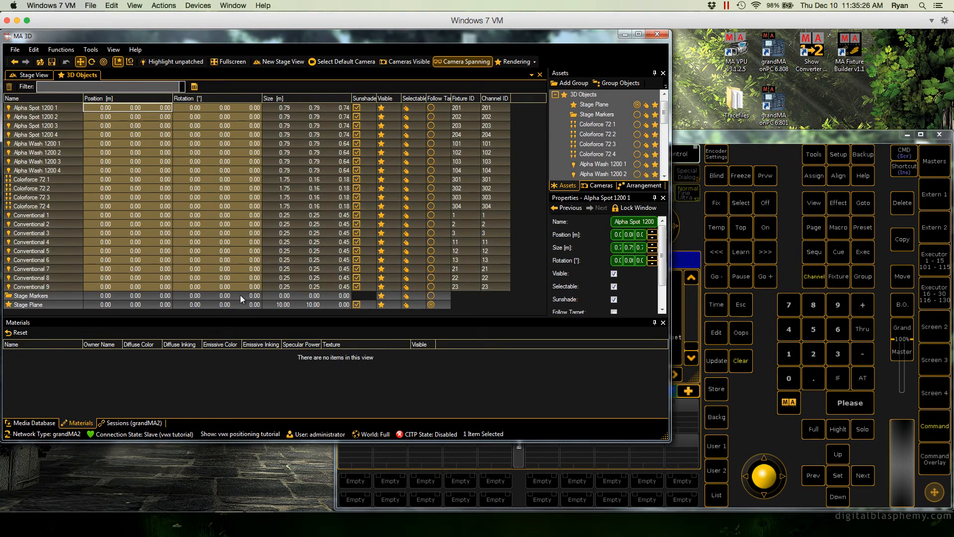
pyautogui.rightClick(240, 298)
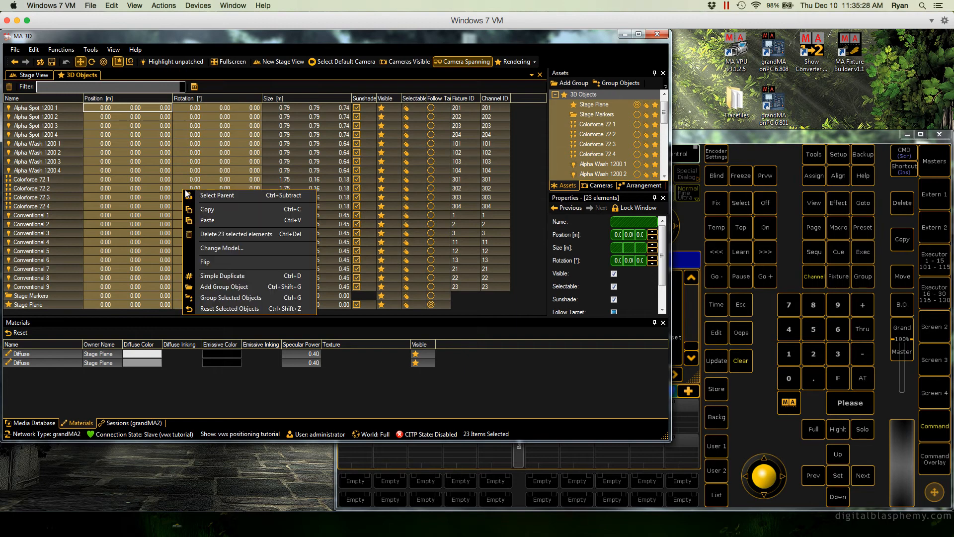